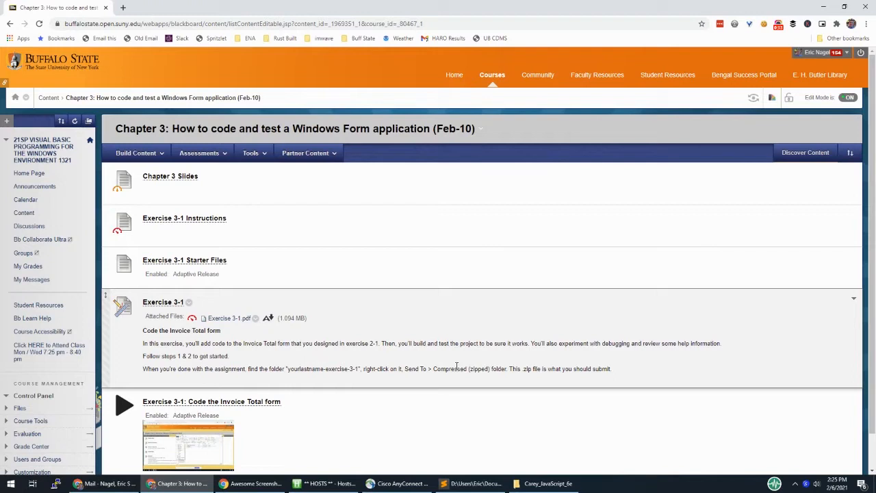
pyautogui.moveTo(449, 367)
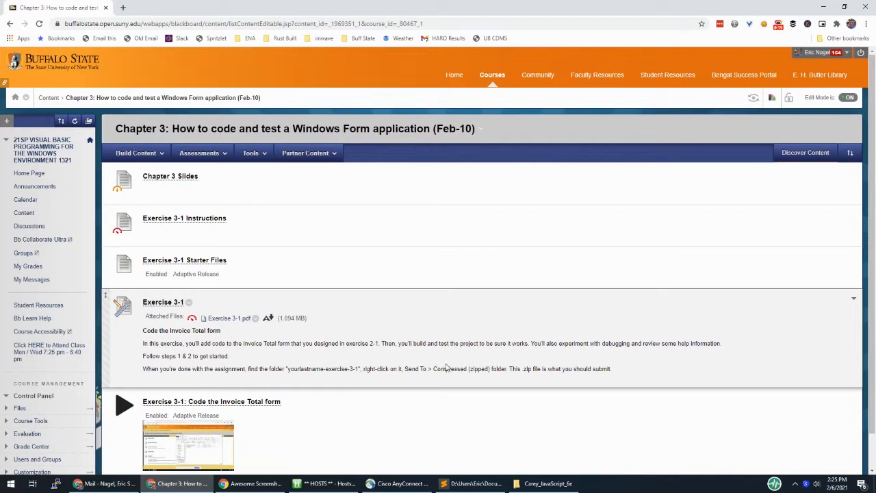
pyautogui.moveTo(326, 290)
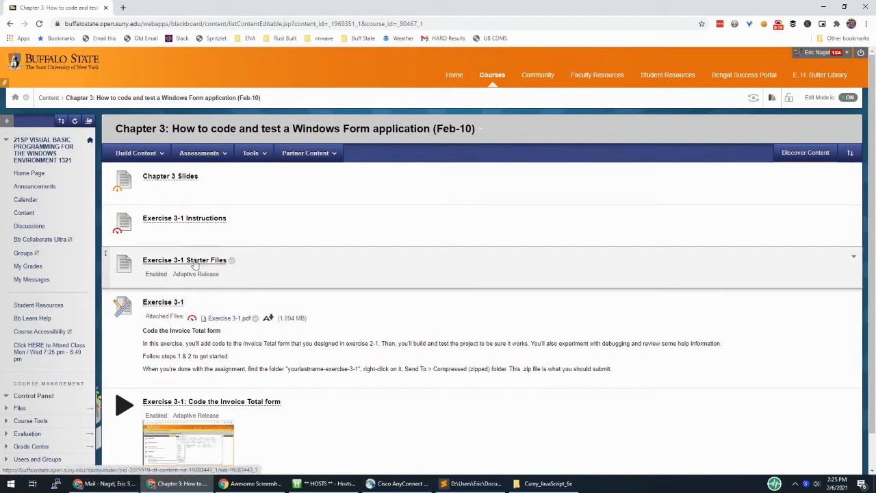
pyautogui.moveTo(185, 217)
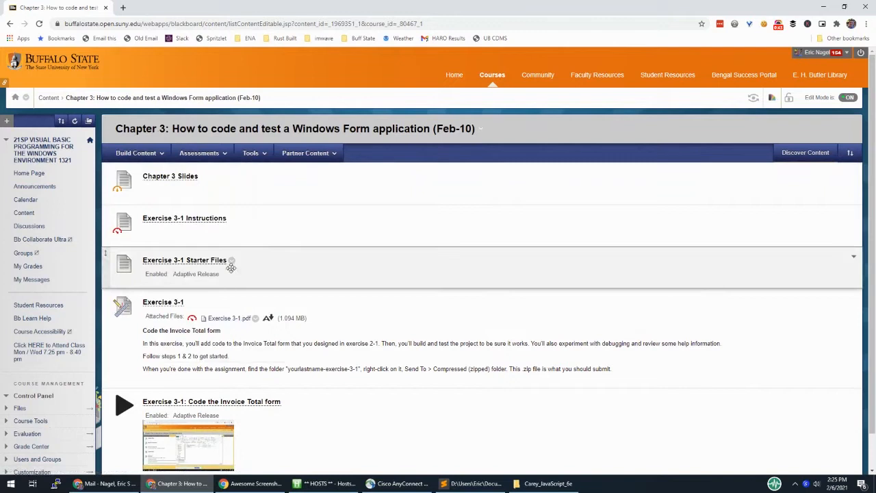
# Step: Start the Exercise 3-1 Starter Files zip download from the Chapter 3 content page
pyautogui.click(184, 261)
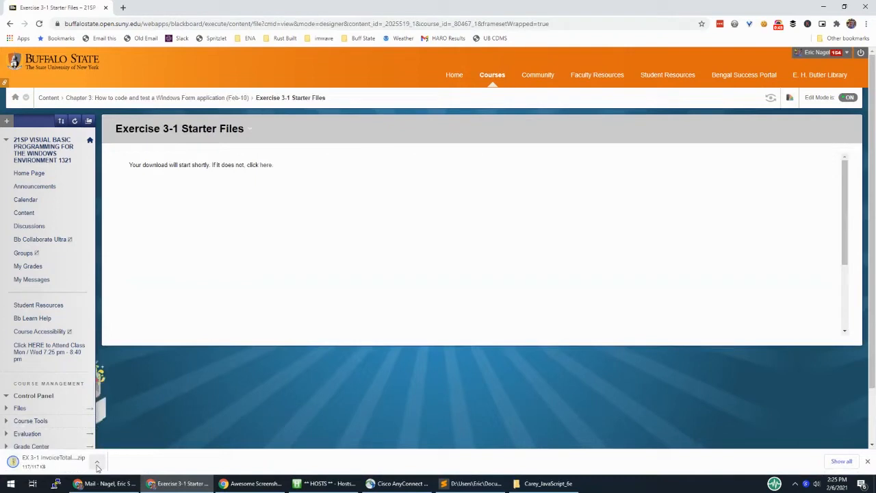
# Step: Show the downloaded Ex 3-1 InvoiceTotal zip in Downloads and toggle file name extensions in View
pyautogui.click(97, 465)
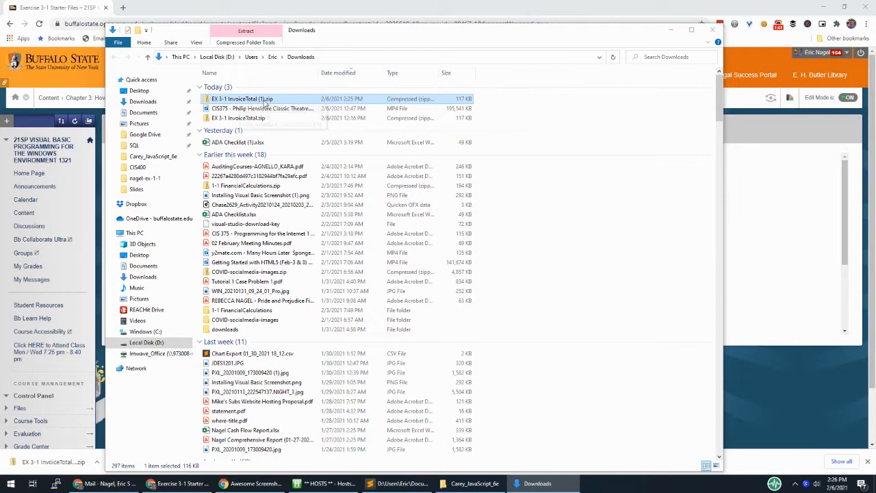
pyautogui.moveTo(199, 44)
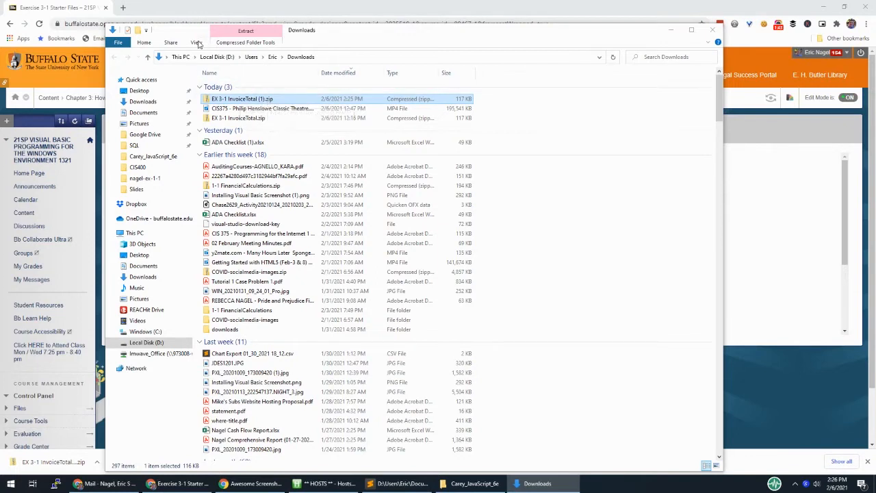
pyautogui.click(197, 43)
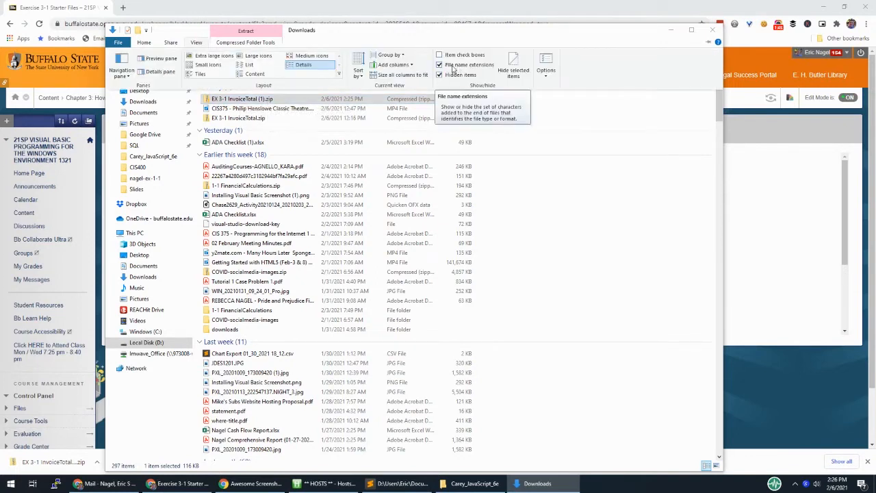
pyautogui.click(439, 64)
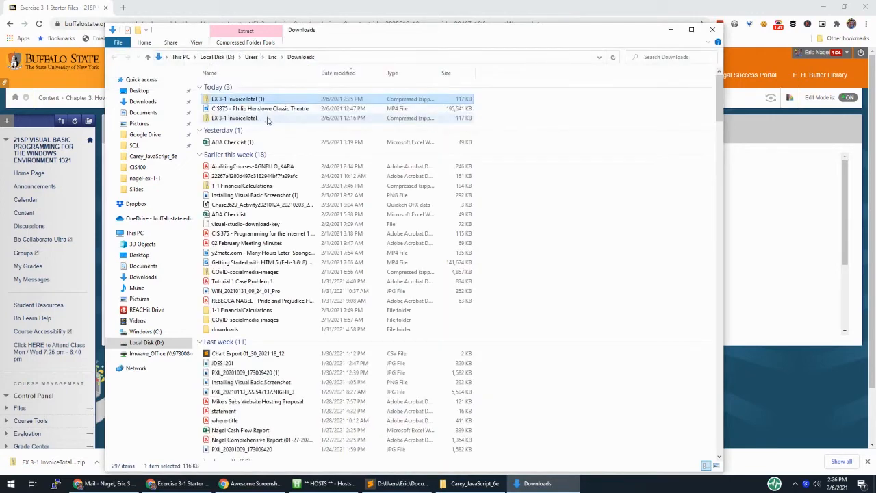
pyautogui.moveTo(238, 99)
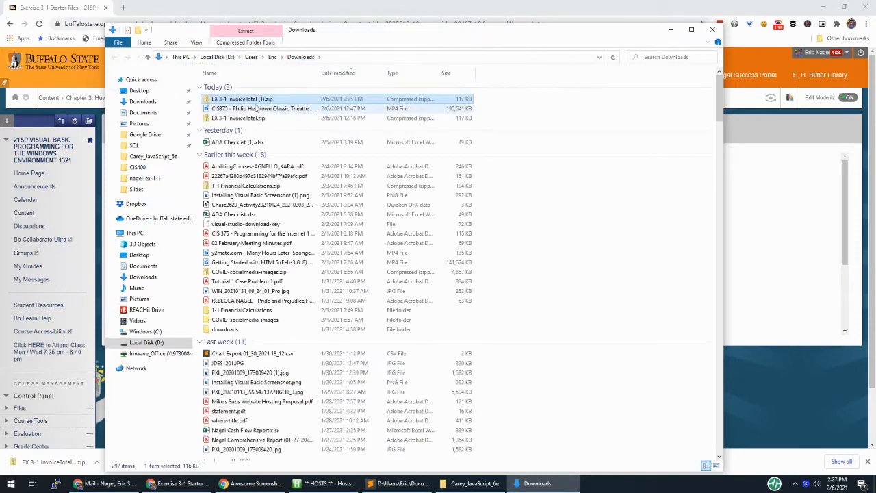
# Step: Extract All from the Ex 3-1 InvoiceTotal zip into the suggested folder
pyautogui.rightClick(241, 98)
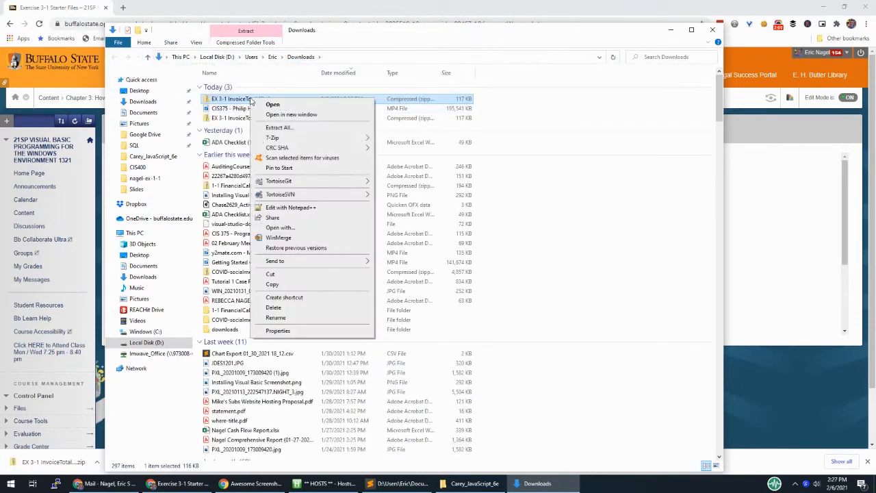
pyautogui.click(280, 127)
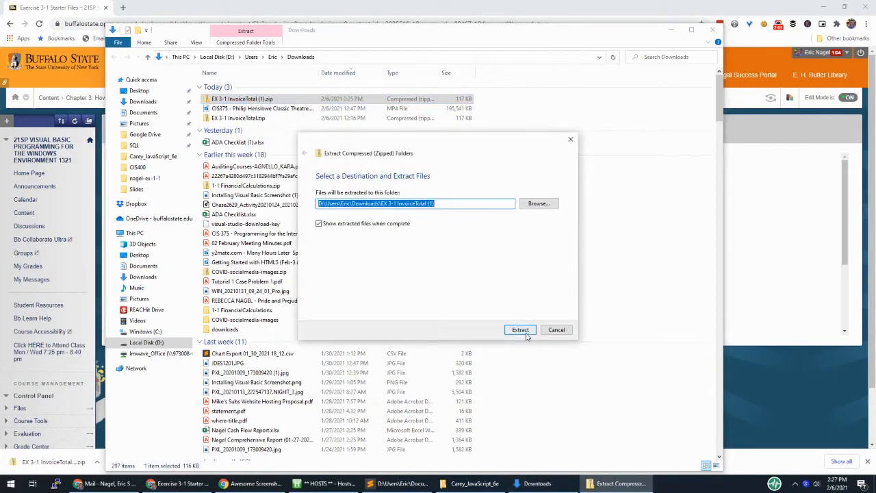
pyautogui.click(521, 329)
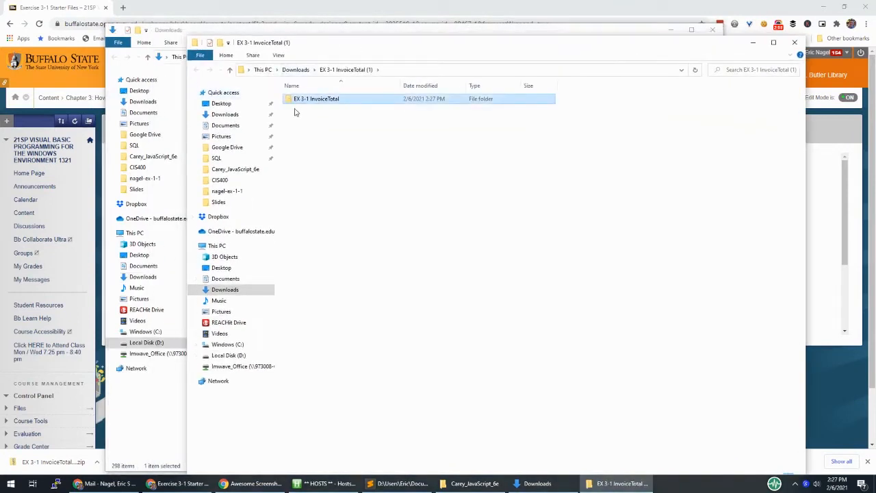
# Step: Rename the extracted Ex 3-1 InvoiceTotal folder to nagel-ex-3-1
pyautogui.rightClick(316, 99)
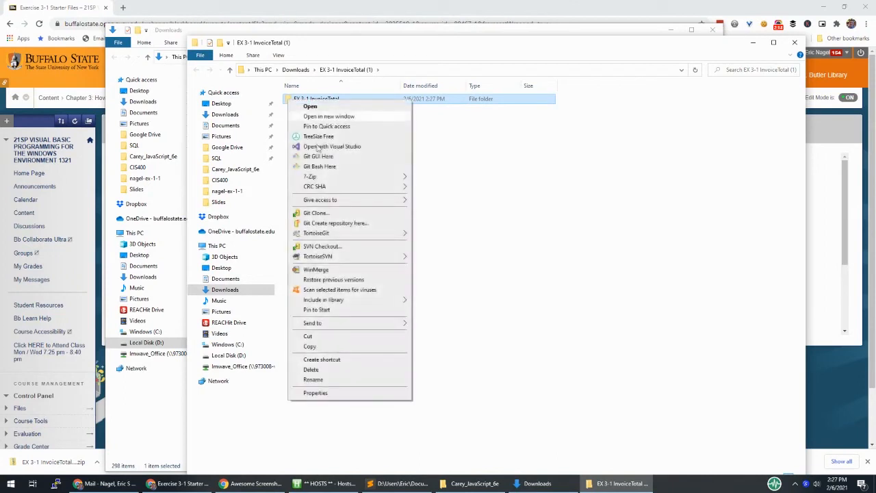
pyautogui.click(312, 380)
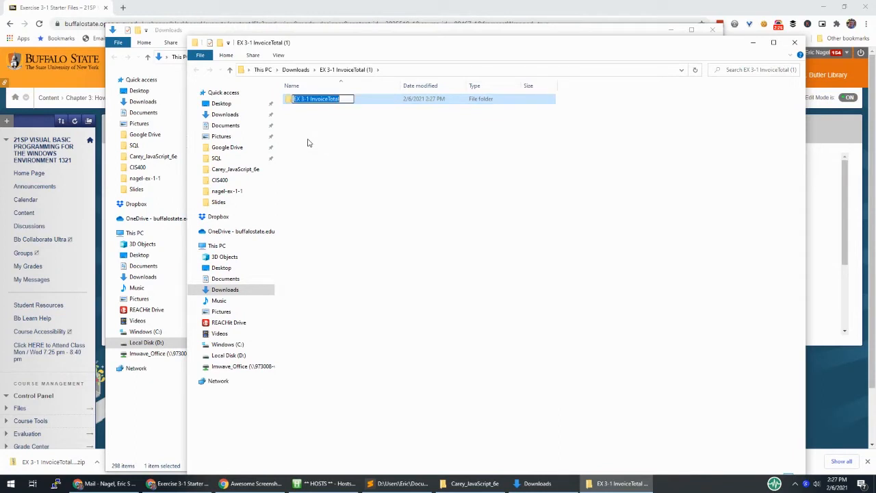
pyautogui.write('nagel_n')
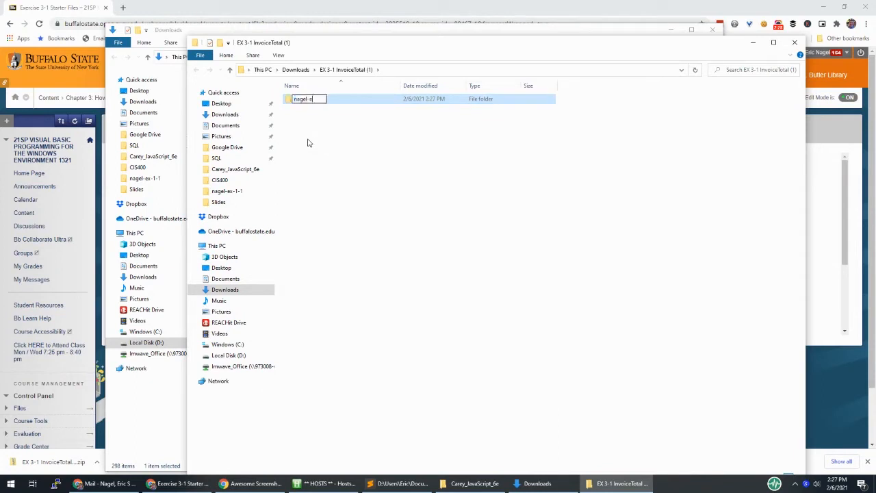
pyautogui.write('nagel-ex-3')
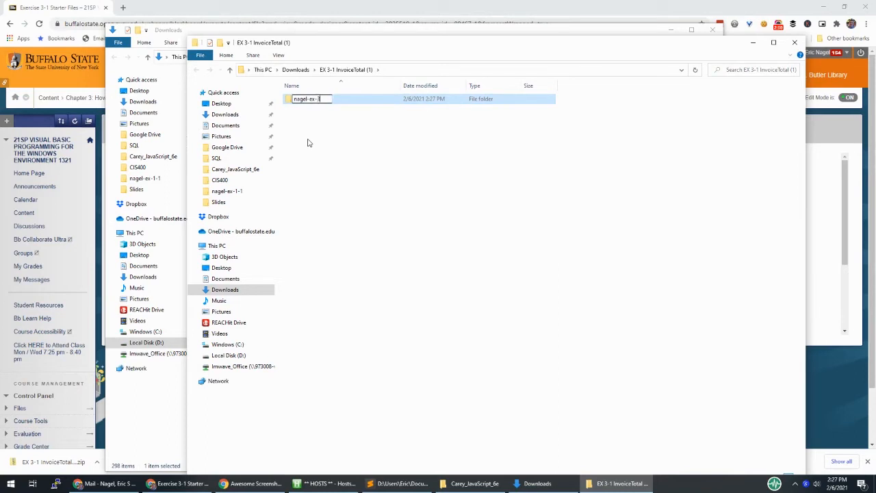
pyautogui.write('-1')
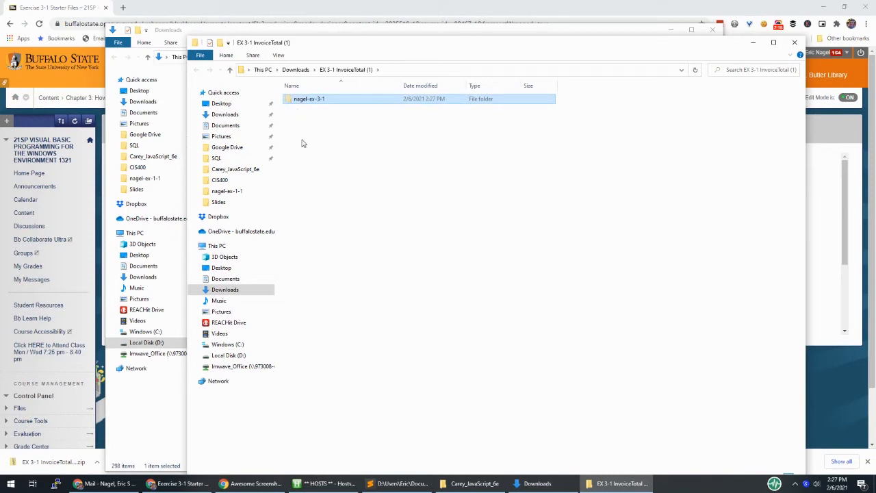
pyautogui.moveTo(298, 132)
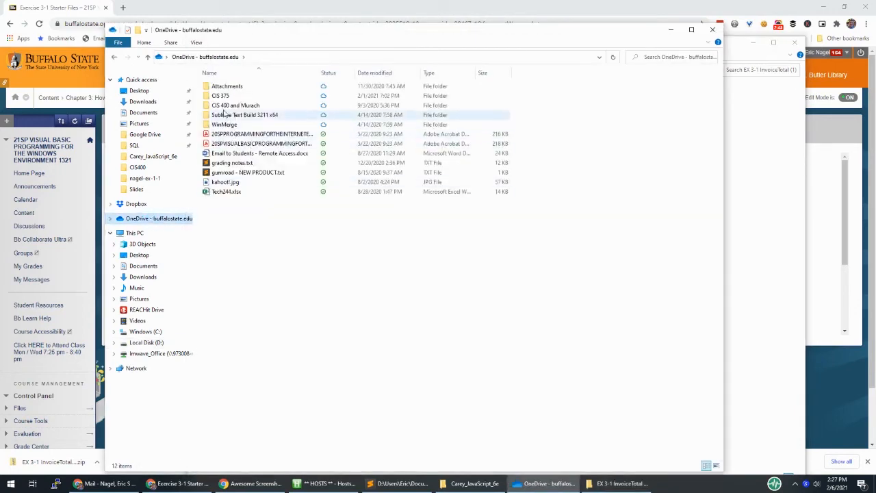
# Step: Navigate OneDrive > CIS 400 and Murach > Visual Studio 2019 > Projects > 2021-Spring
pyautogui.doubleClick(235, 104)
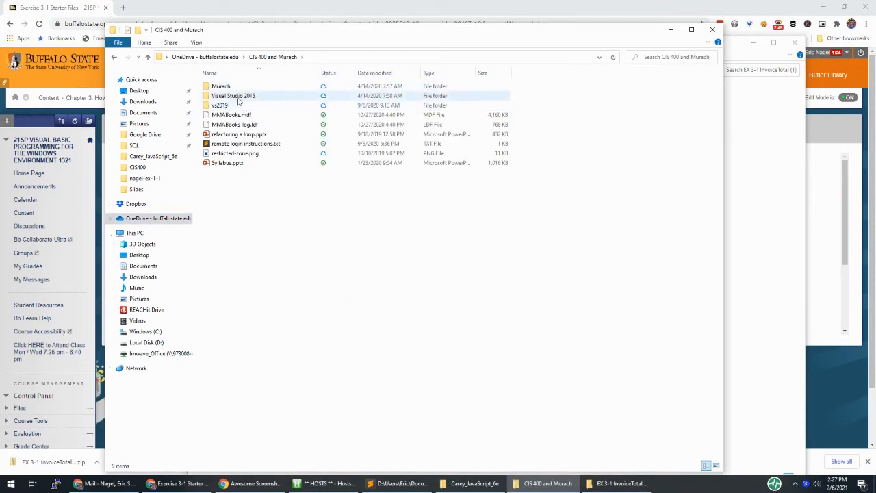
pyautogui.doubleClick(232, 95)
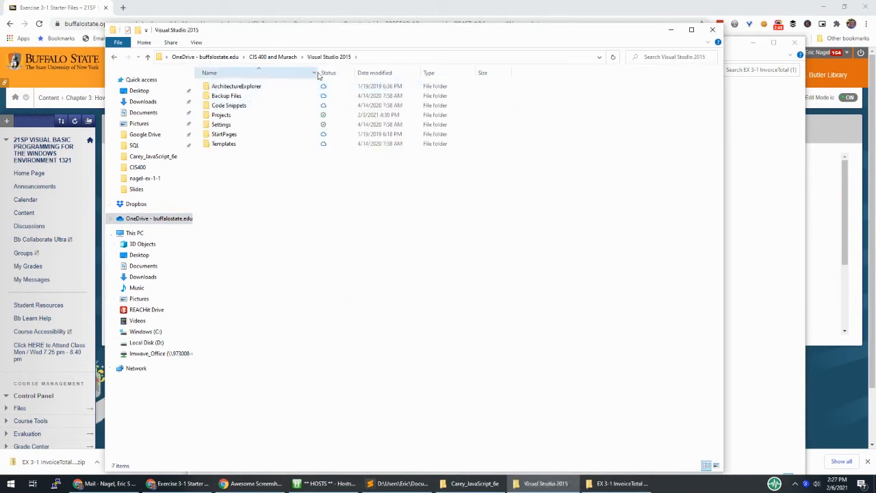
pyautogui.click(222, 115)
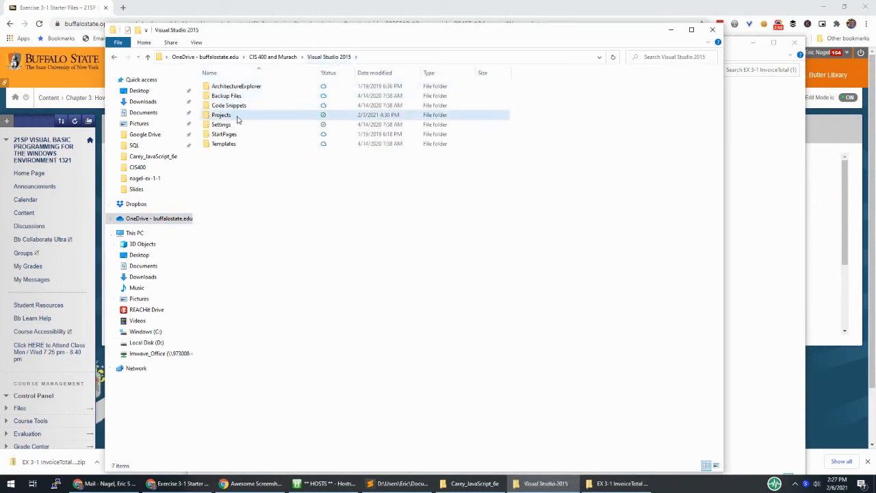
pyautogui.doubleClick(222, 115)
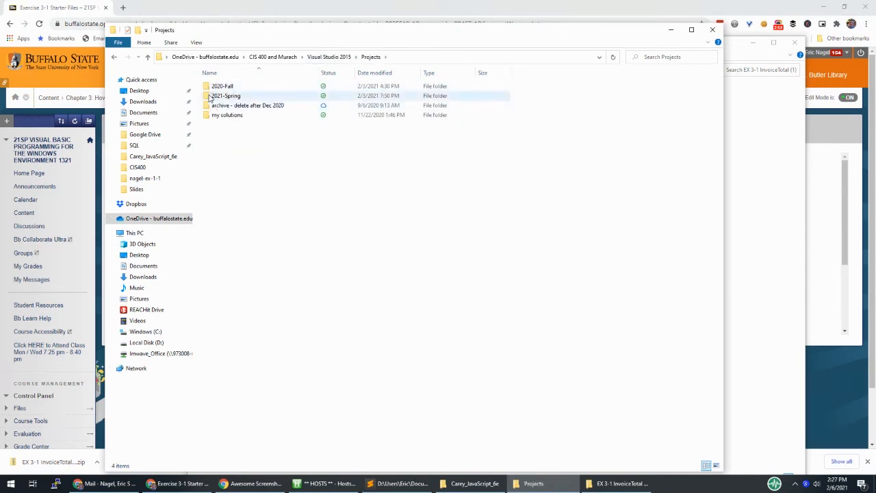
pyautogui.doubleClick(225, 95)
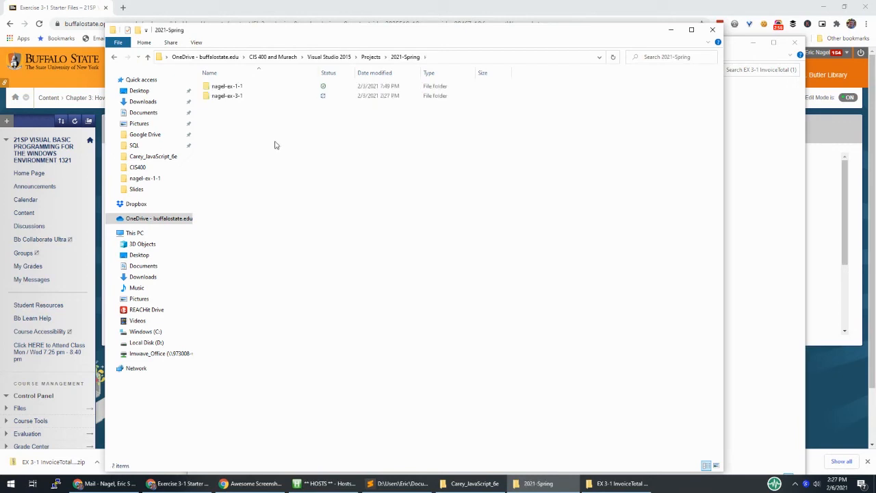
# Step: Place the nagel-ex-3-1 folder in 2021-Spring beside nagel-ex-1-1 and select it
pyautogui.click(228, 96)
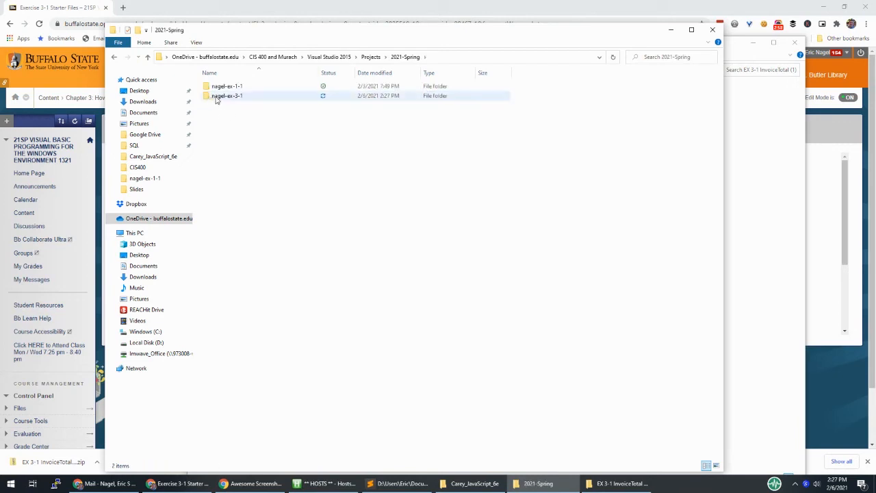
pyautogui.click(228, 96)
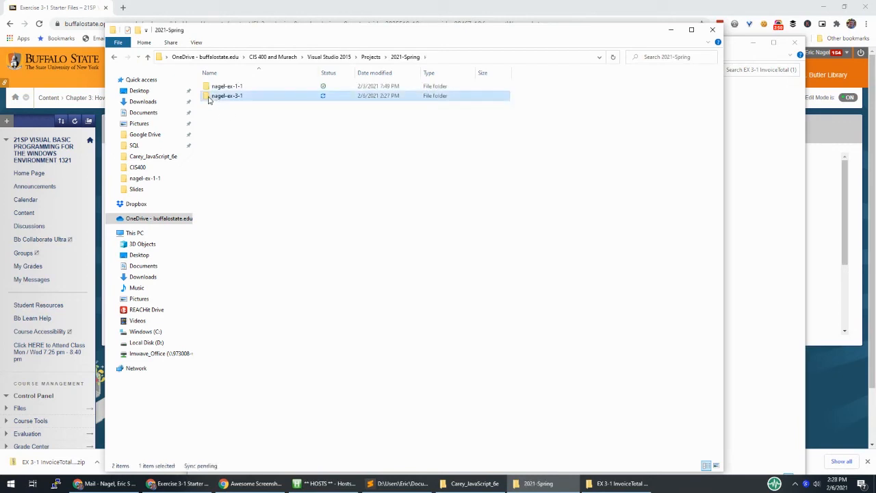
pyautogui.doubleClick(228, 95)
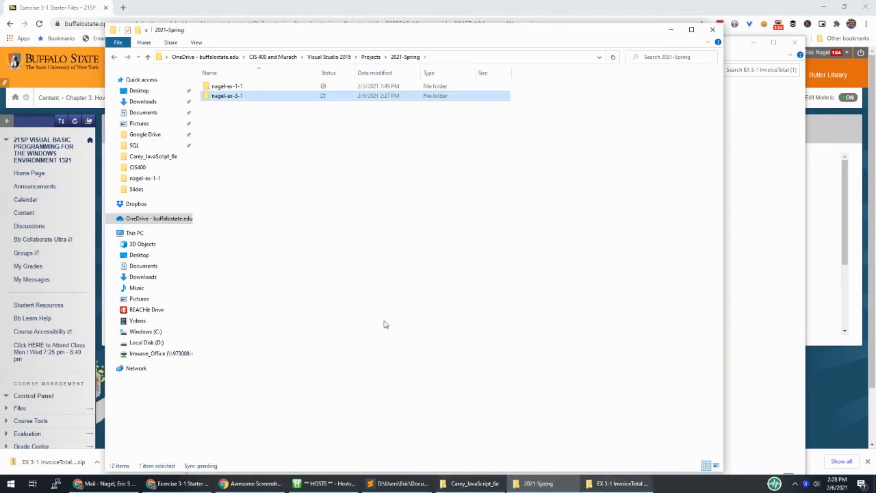
pyautogui.moveTo(299, 237)
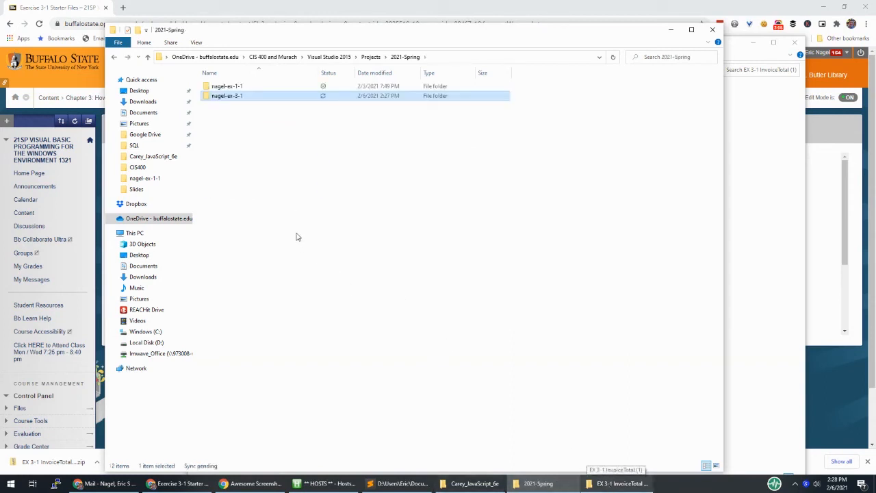
# Step: Open nagel-ex-3-1 and select InvoiceTotal.vbproj to confirm the project files are there
pyautogui.doubleClick(228, 96)
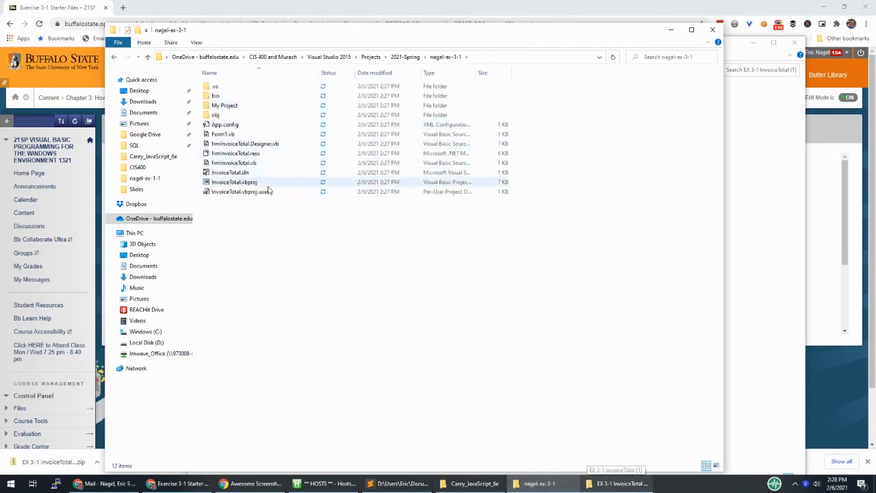
pyautogui.click(235, 182)
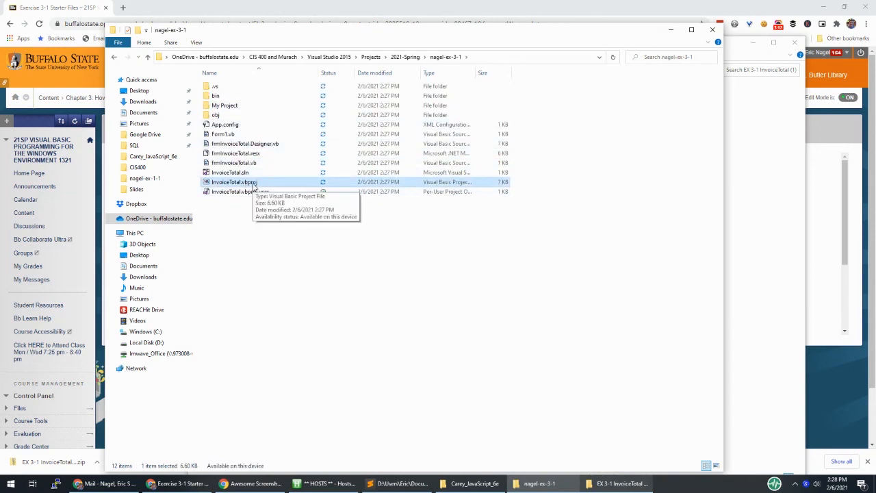